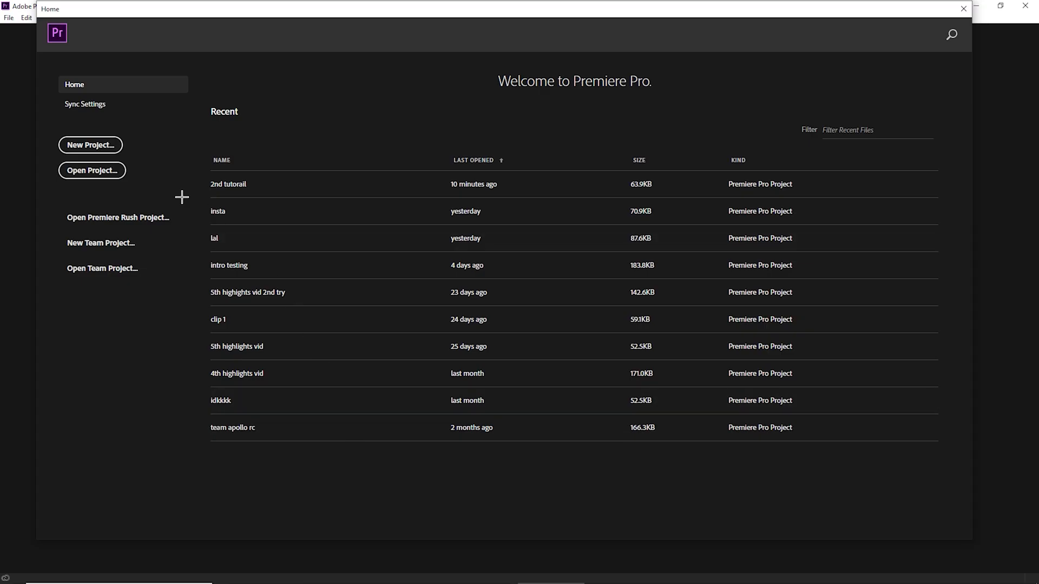
Create a new project named 'gjfkgjhgD' with CUDA GPU rendering and Timecode display format.
left_click(90, 144)
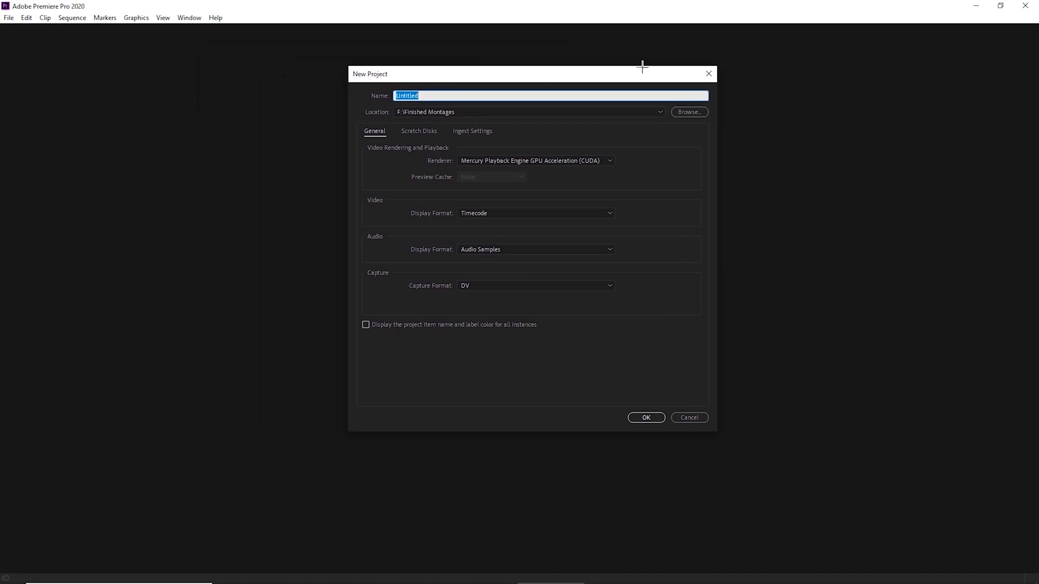
type("gjfkgjhgD")
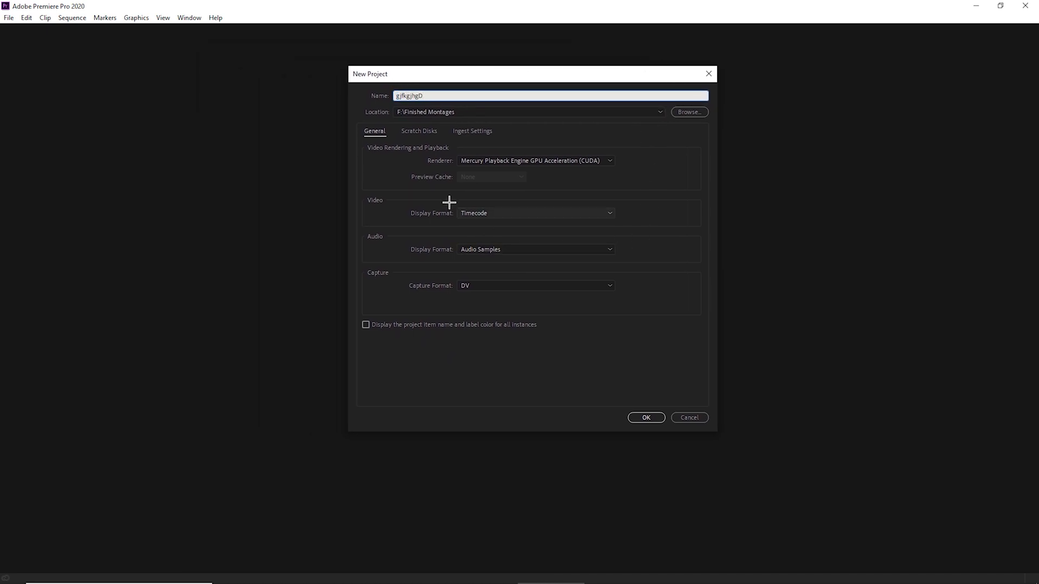
left_click(534, 160)
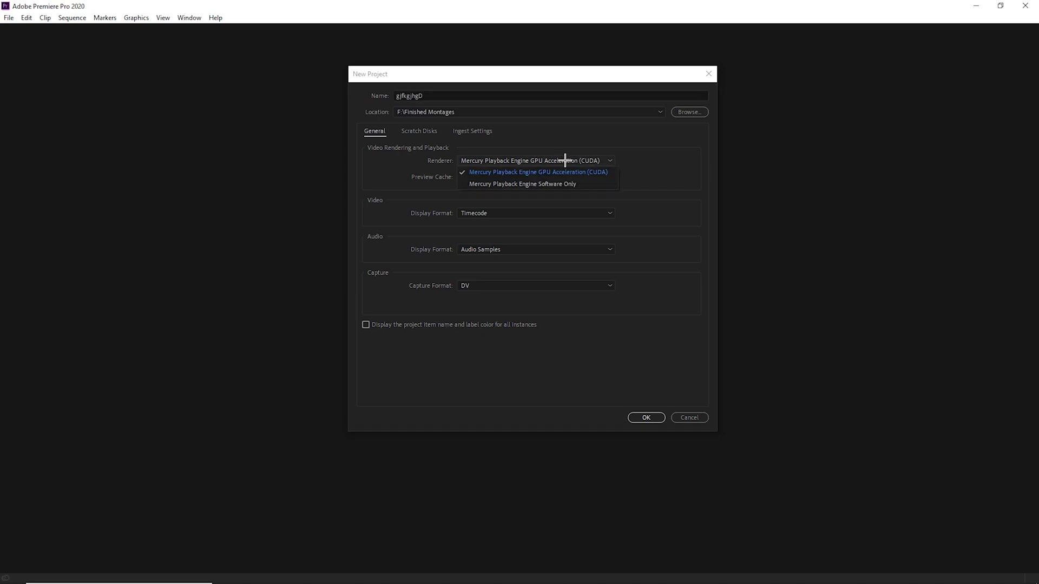
left_click(538, 171)
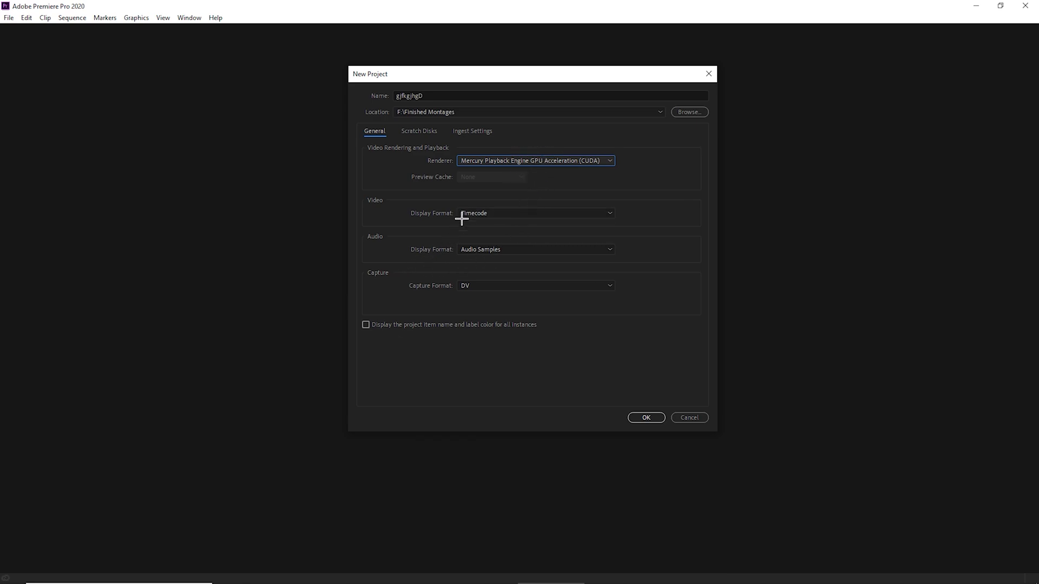
left_click(535, 213)
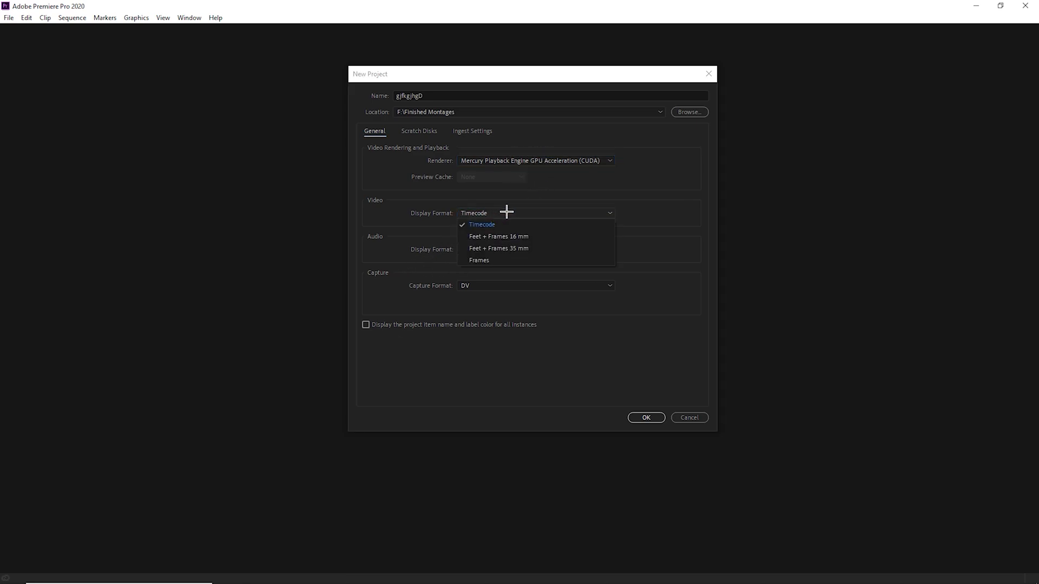
left_click(481, 225)
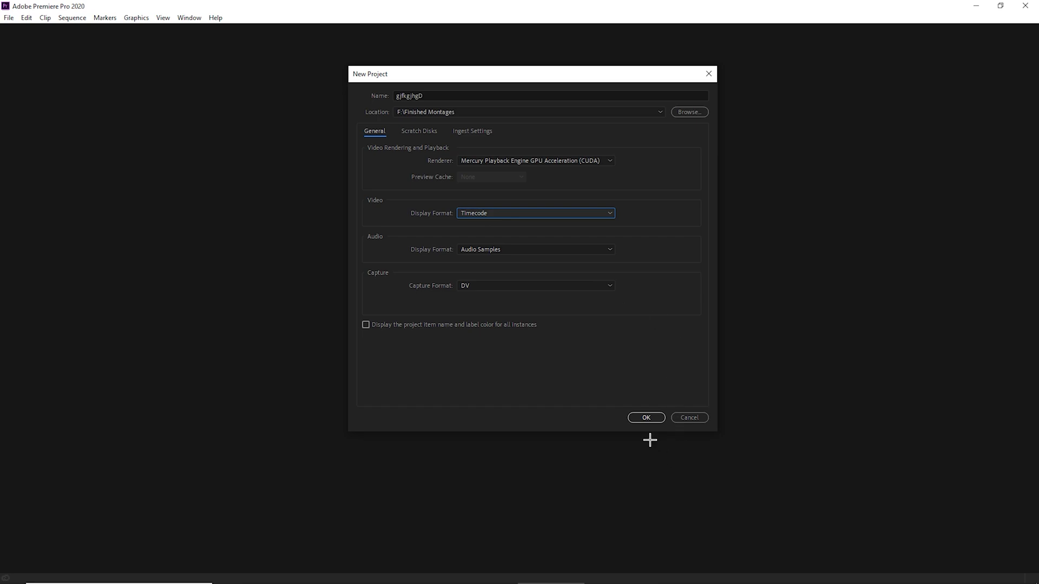
left_click(644, 418)
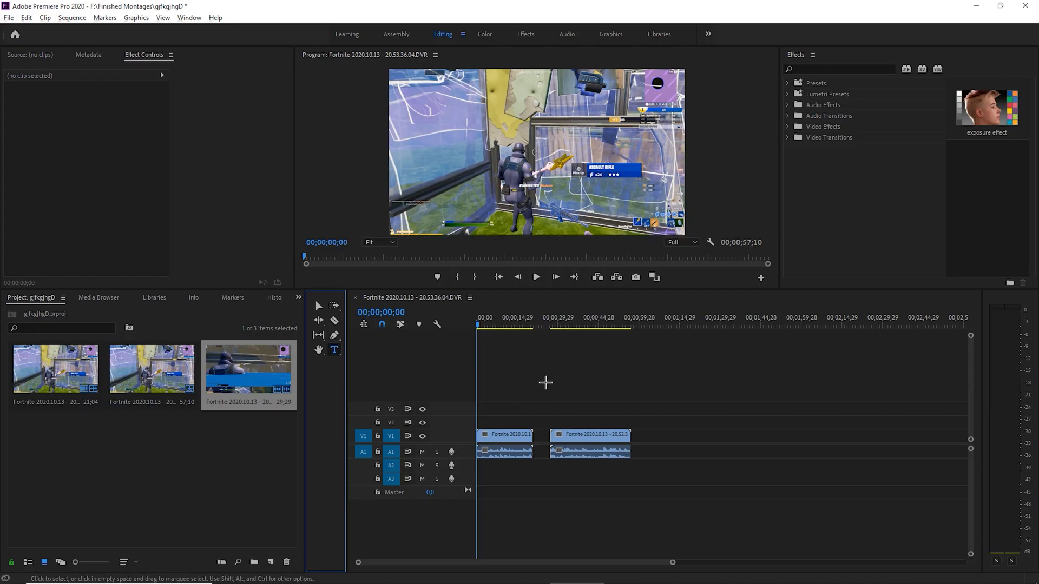
Lay the music on A3, butt the two Fortnite clips together, and park the playhead in clip one.
left_click(510, 322)
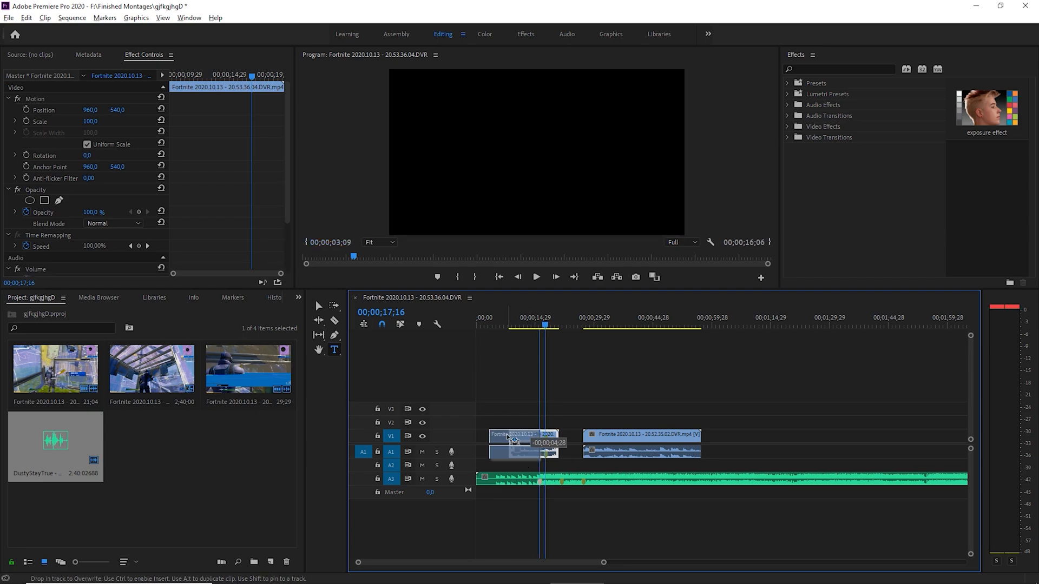
left_click_drag(523, 440, 530, 440)
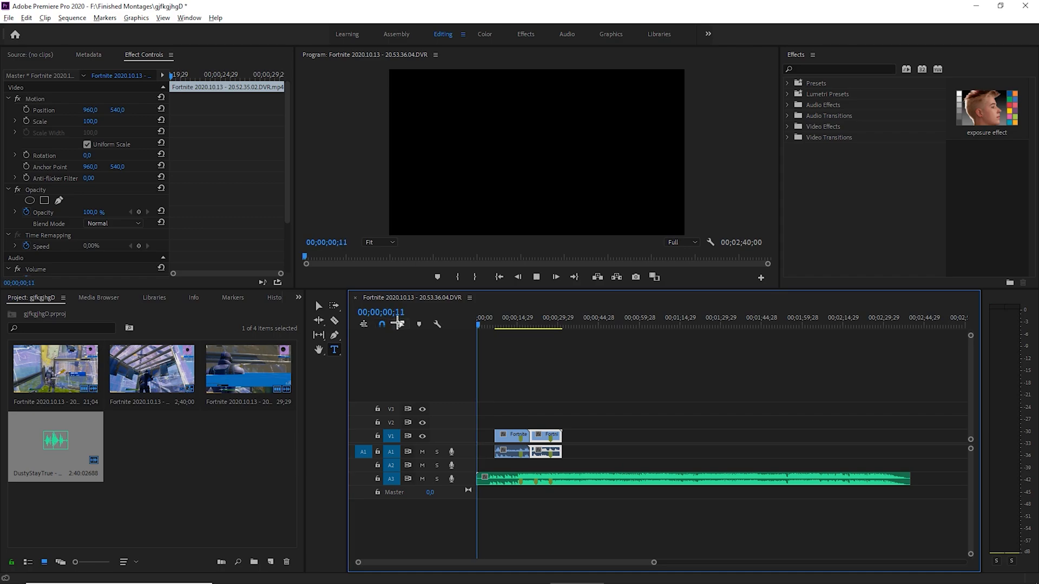
left_click(494, 318)
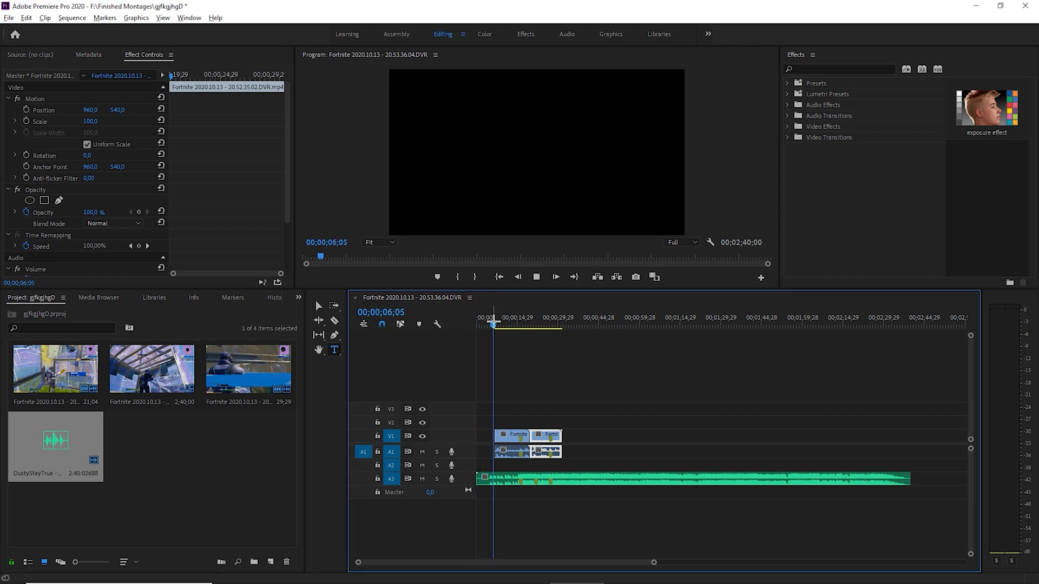
left_click(555, 276)
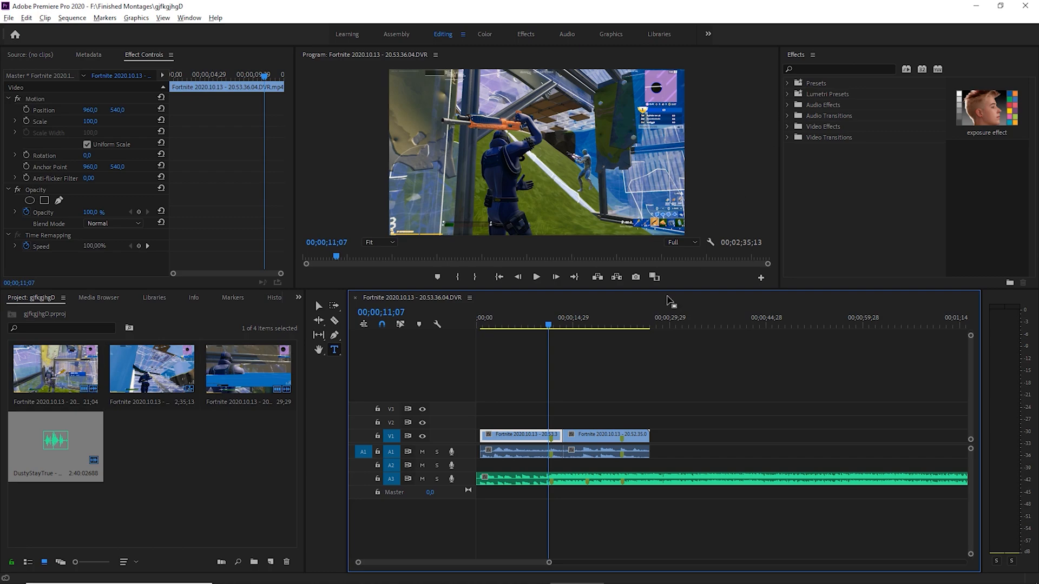
Open the first Fortnite clip's context menu to reach its Time Remapping speed keyframes.
right_click(522, 434)
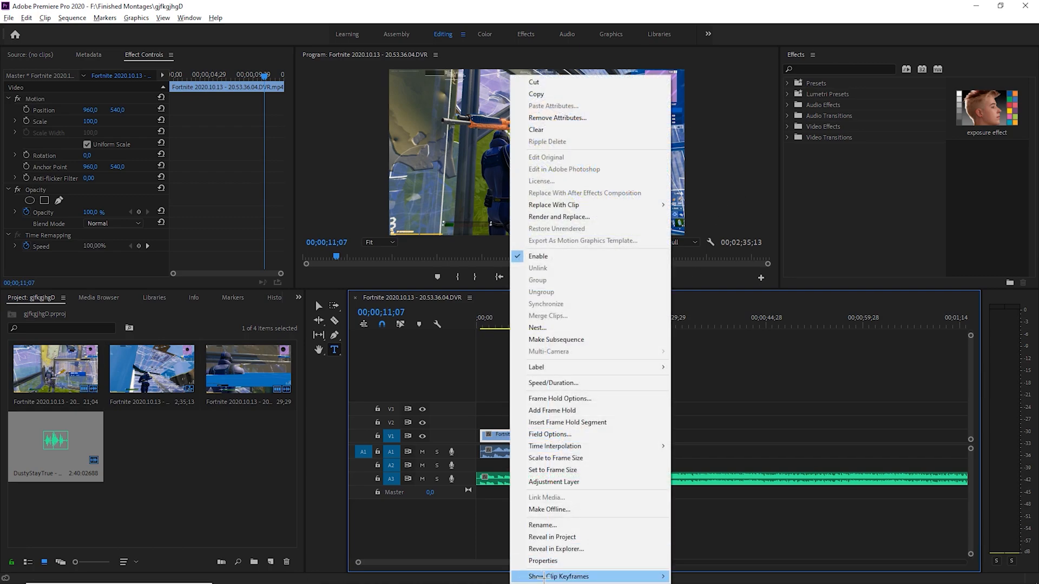
mouse_move(558, 576)
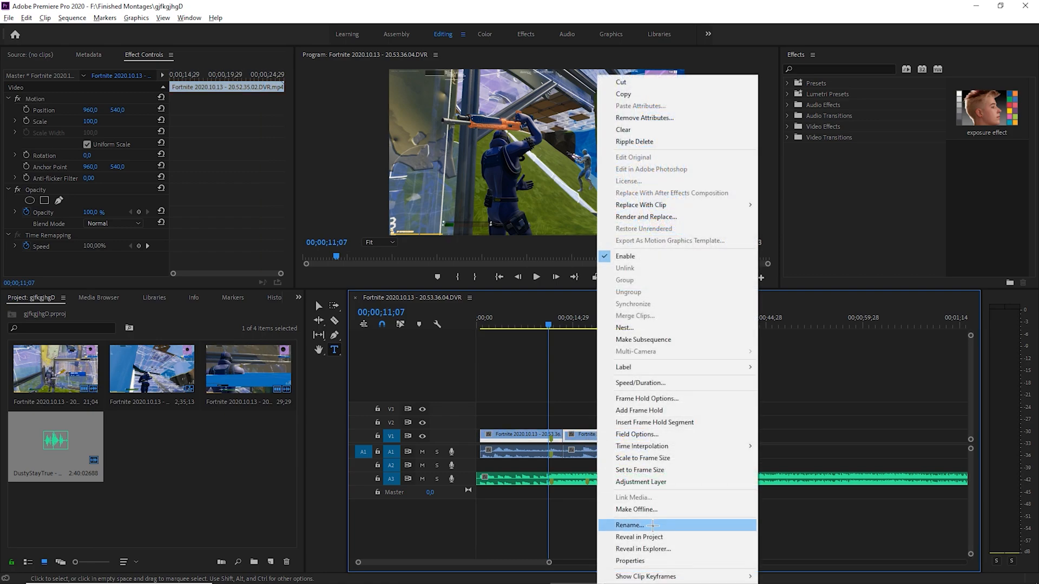
mouse_move(646, 576)
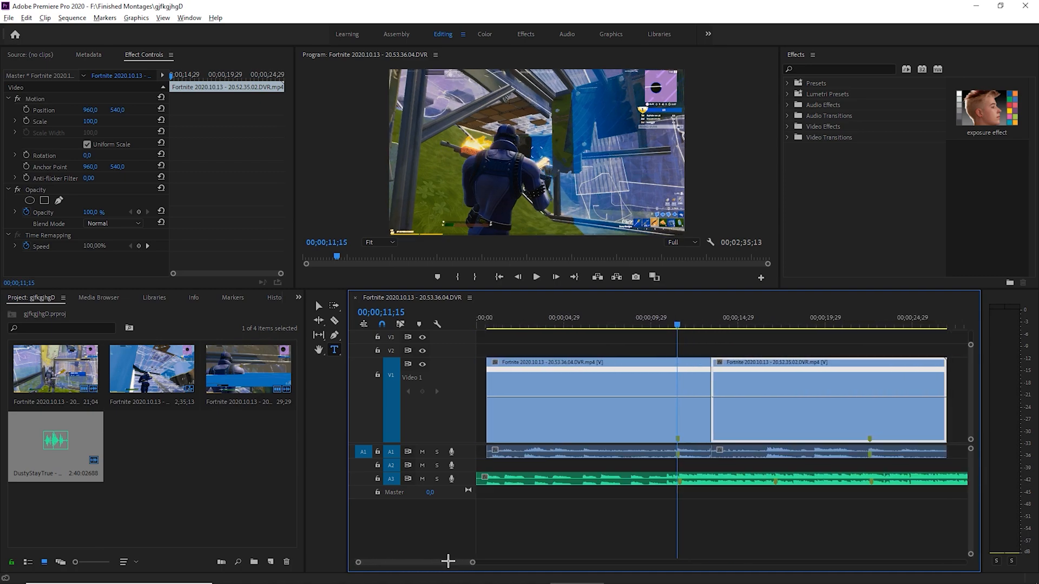
Split a speed keyframe apart on the rubber band to create a gradual speed ramp.
key("shift+left")
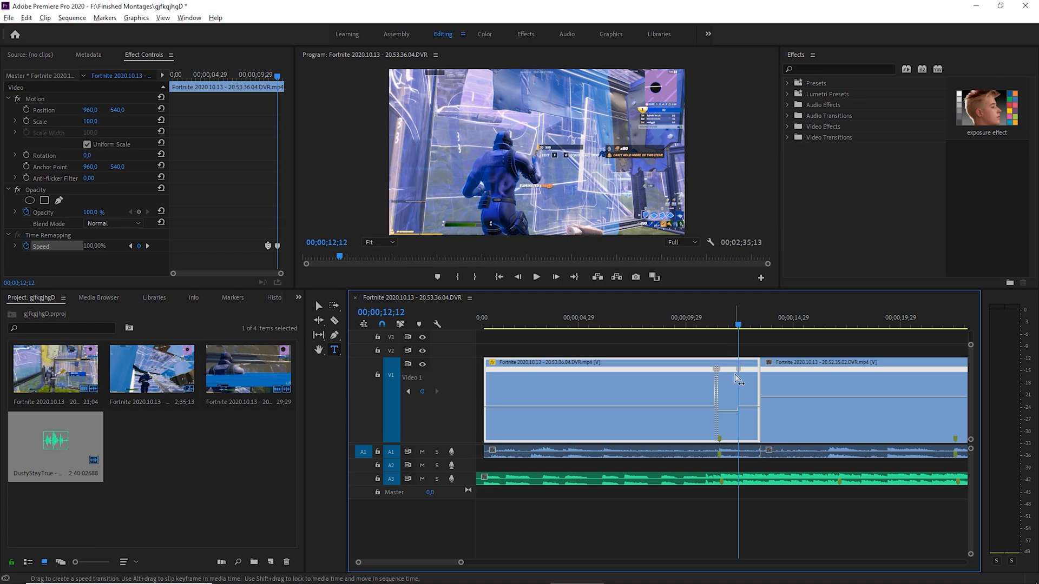
left_click_drag(717, 371, 742, 371)
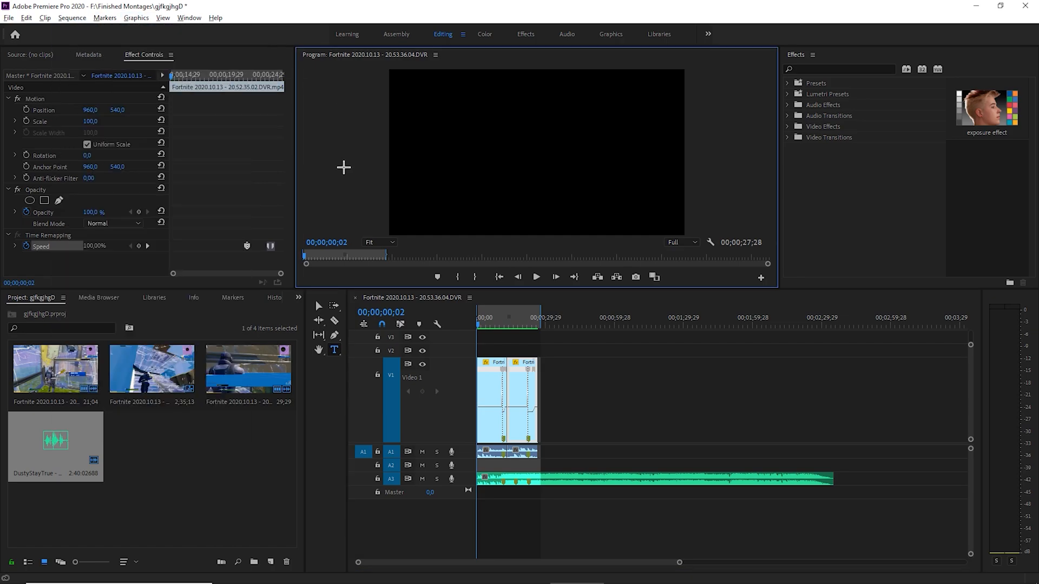
Set the playhead around the ramped clips, render the in-to-out range, and park at 00;00;11;07.
left_click(514, 324)
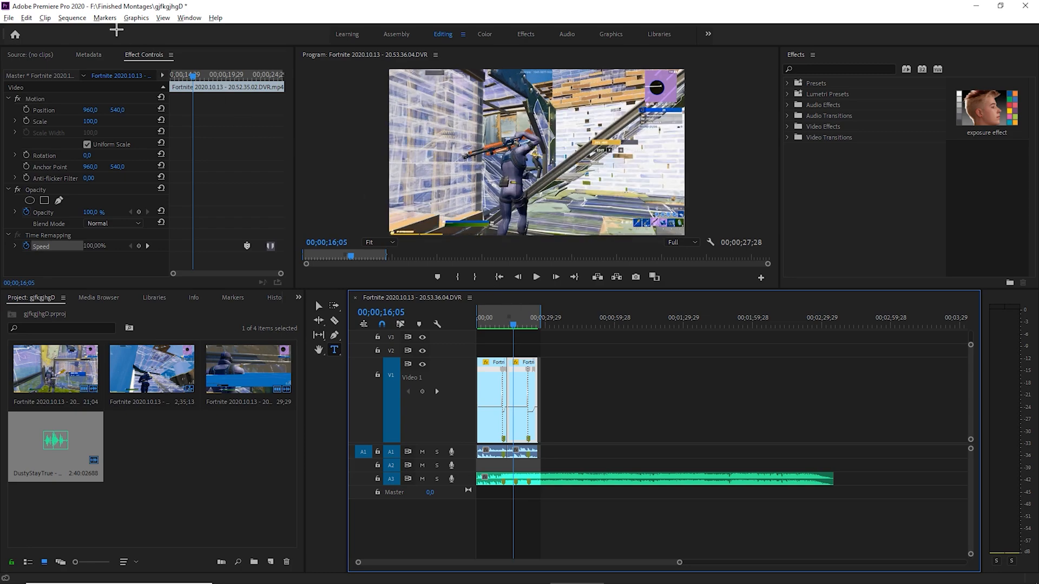
left_click(72, 18)
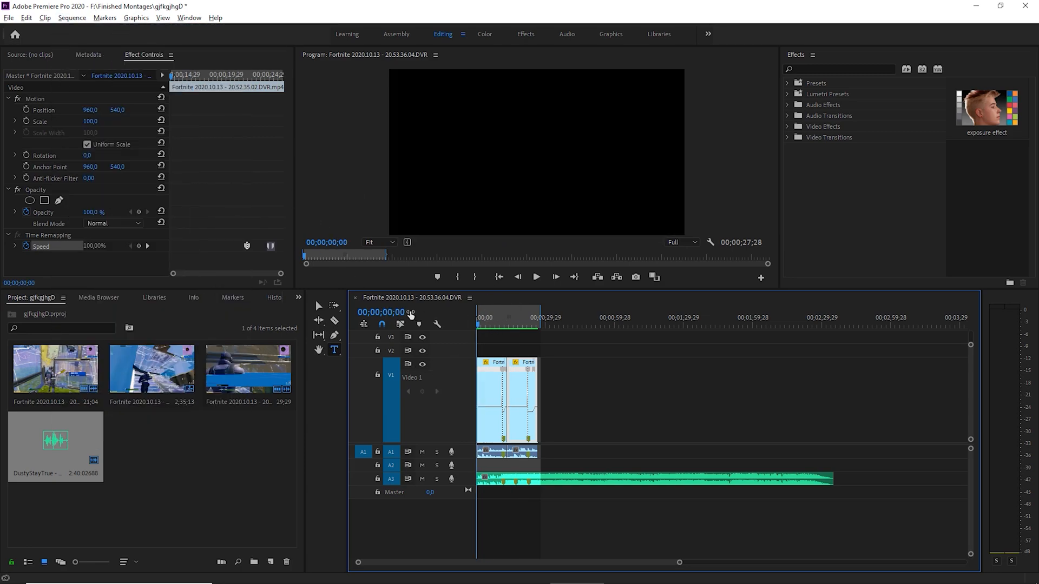
left_click(541, 317)
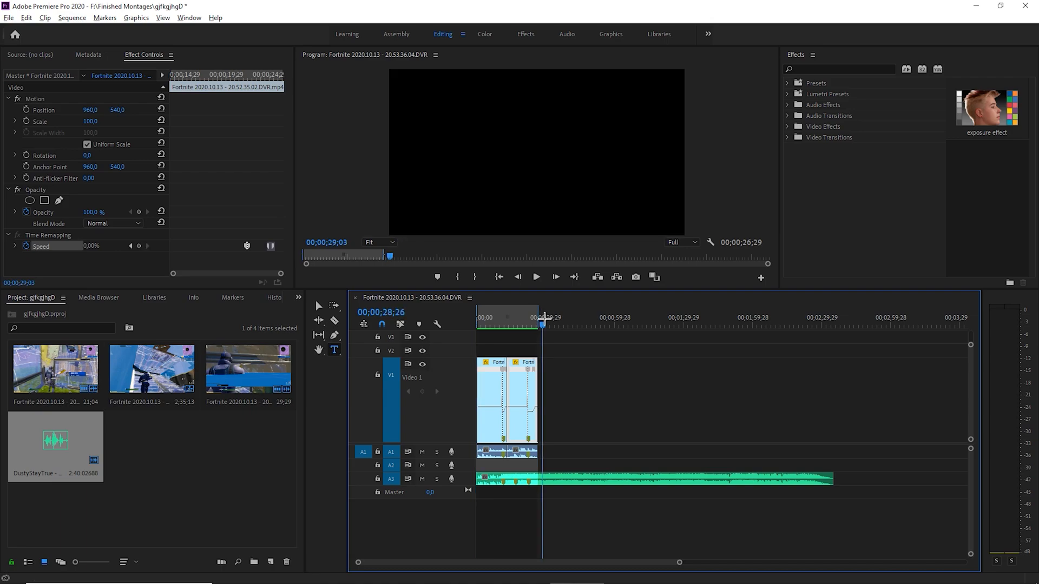
left_click(72, 18)
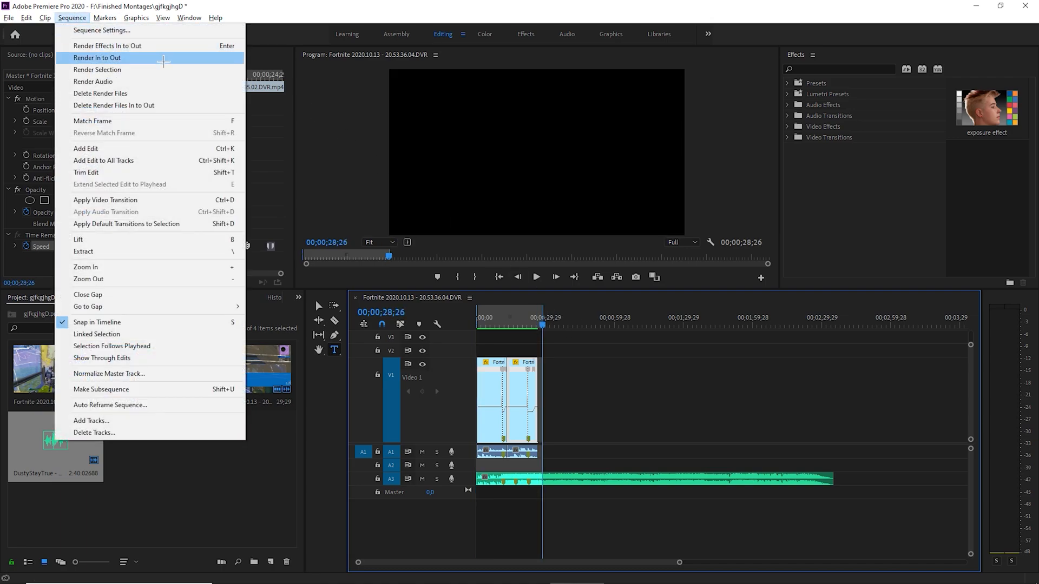
mouse_move(584, 335)
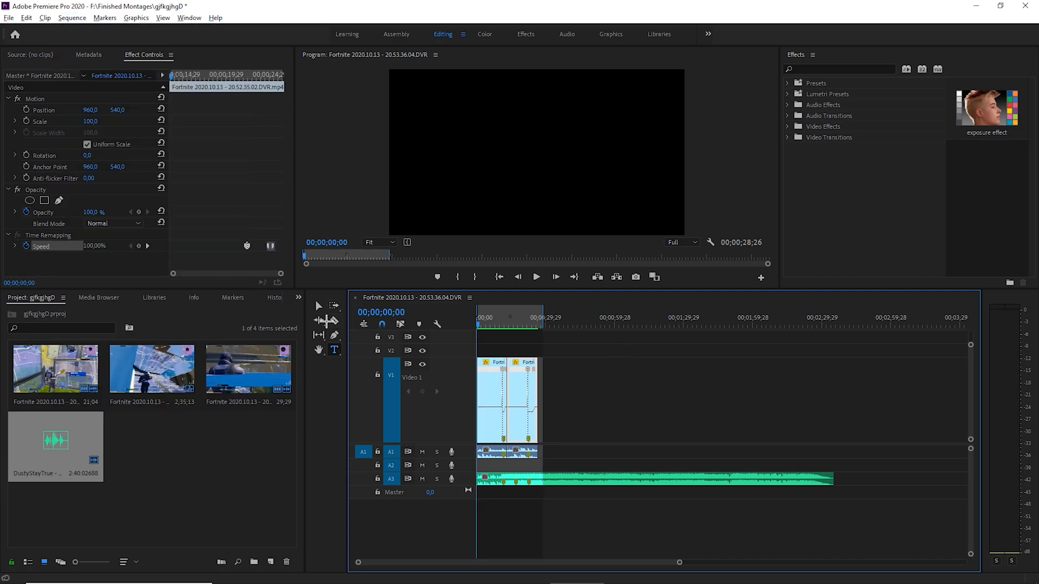
left_click(535, 277)
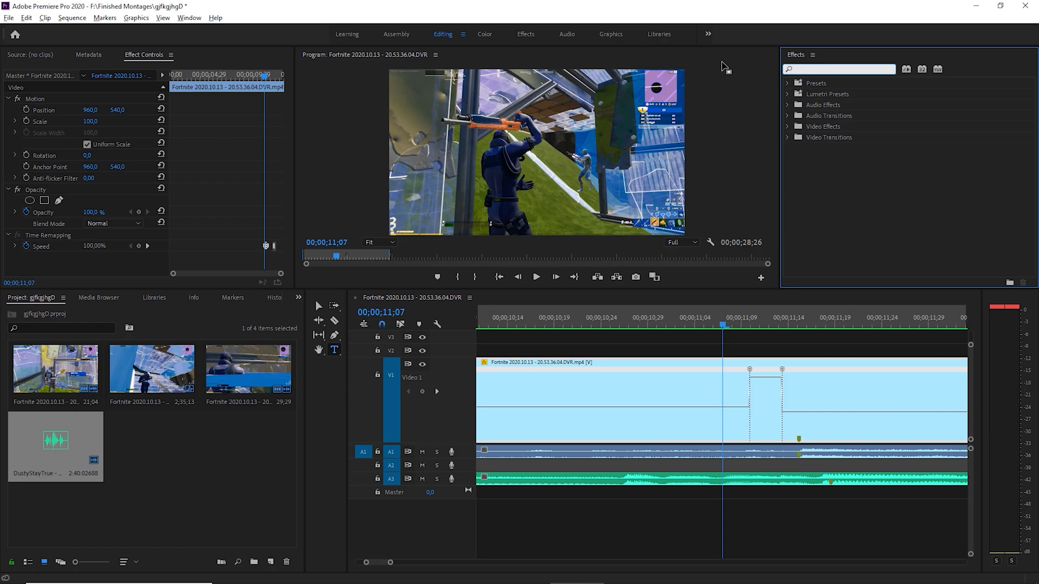
Apply BCC Bulge, found by searching 'bcc bul', and set its Radius to 1000.
type("bcc bulge")
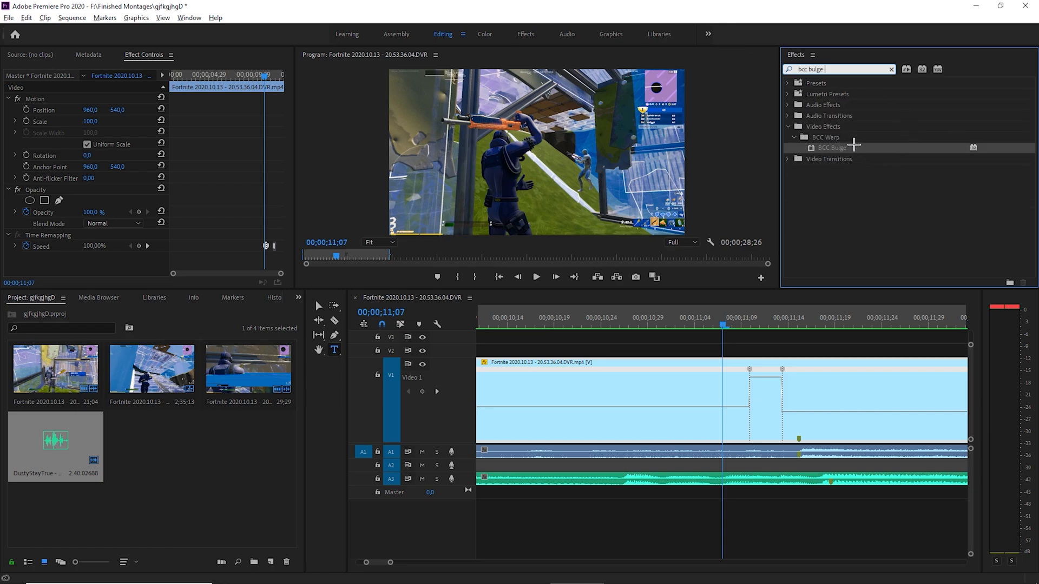
mouse_move(838, 147)
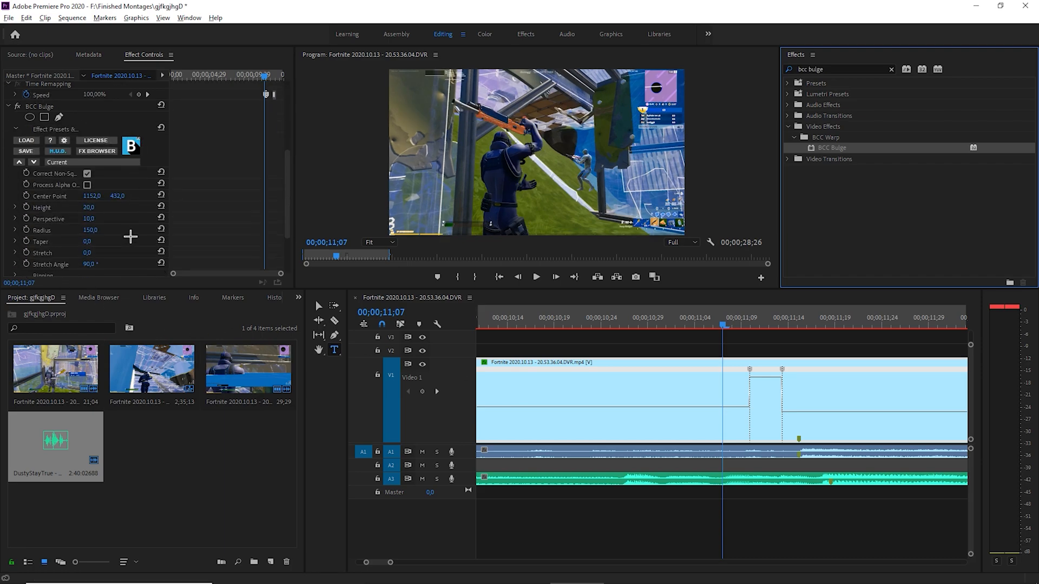
left_click(92, 207)
type("0")
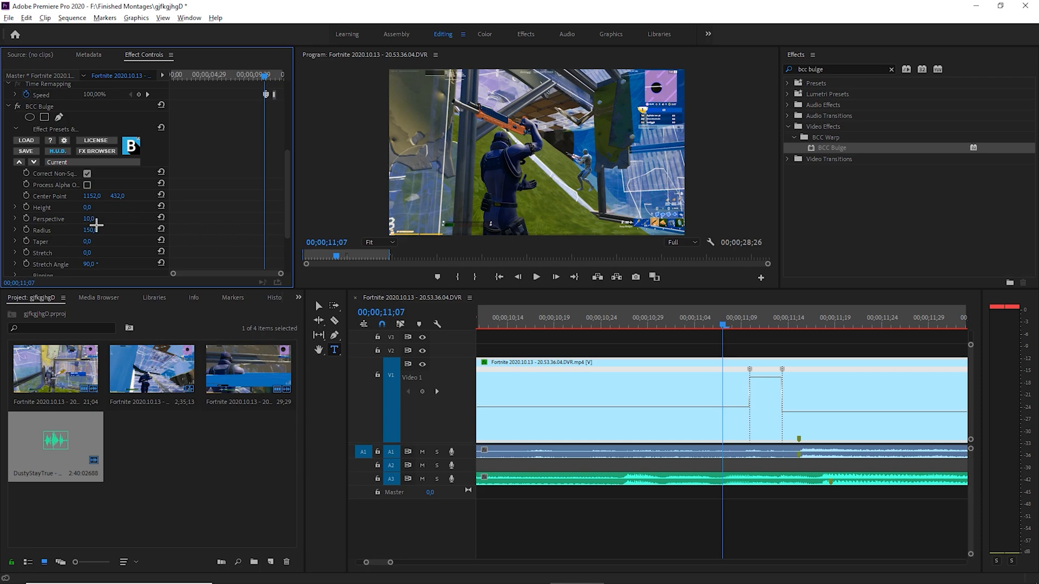
type("1000")
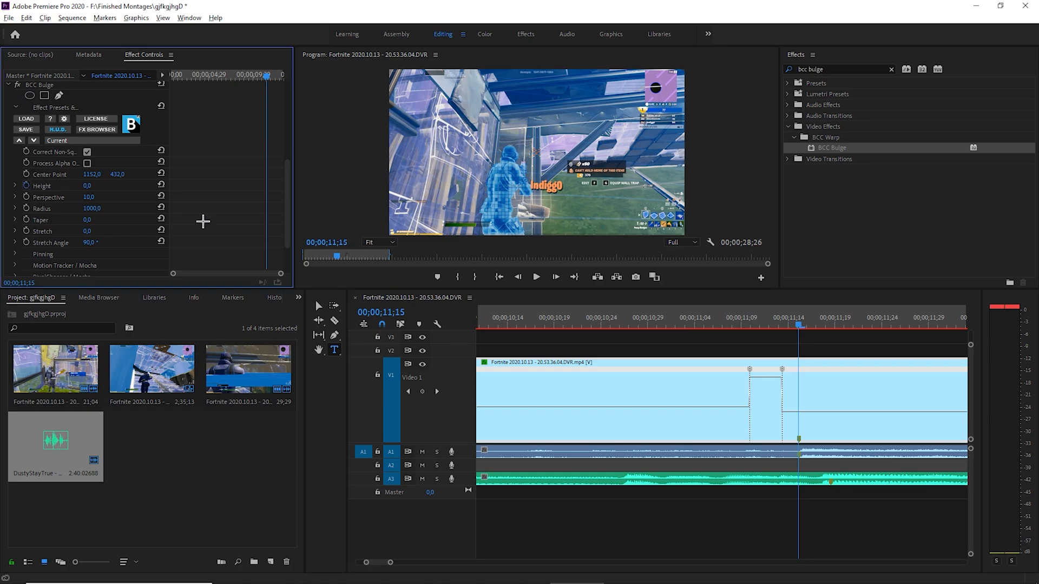
Keyframe bulge Height at -20 on 00;00;11;15 and 0 on 00;00;10;08.
left_click(91, 185)
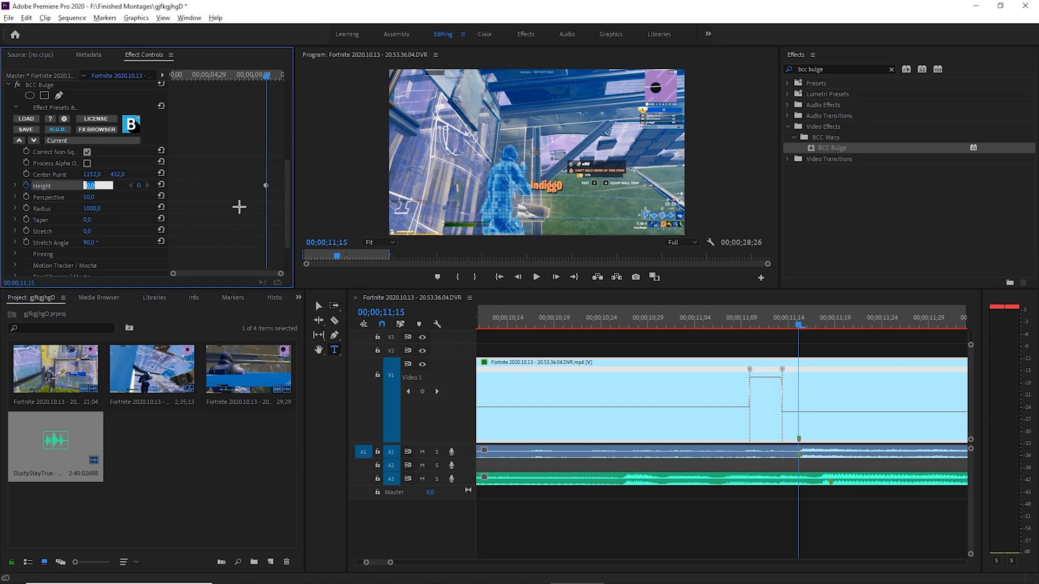
type("-20")
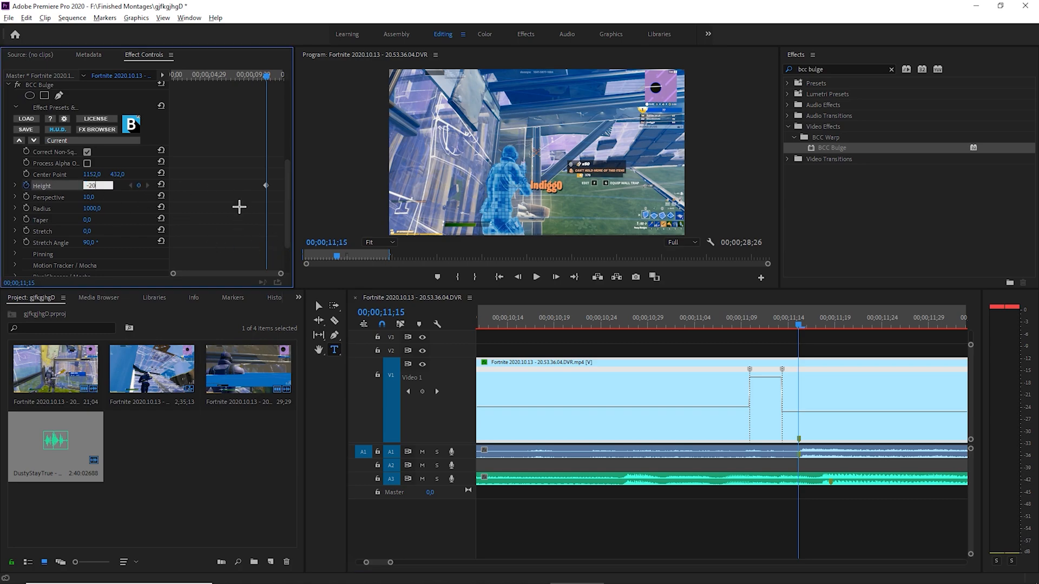
left_click(806, 317)
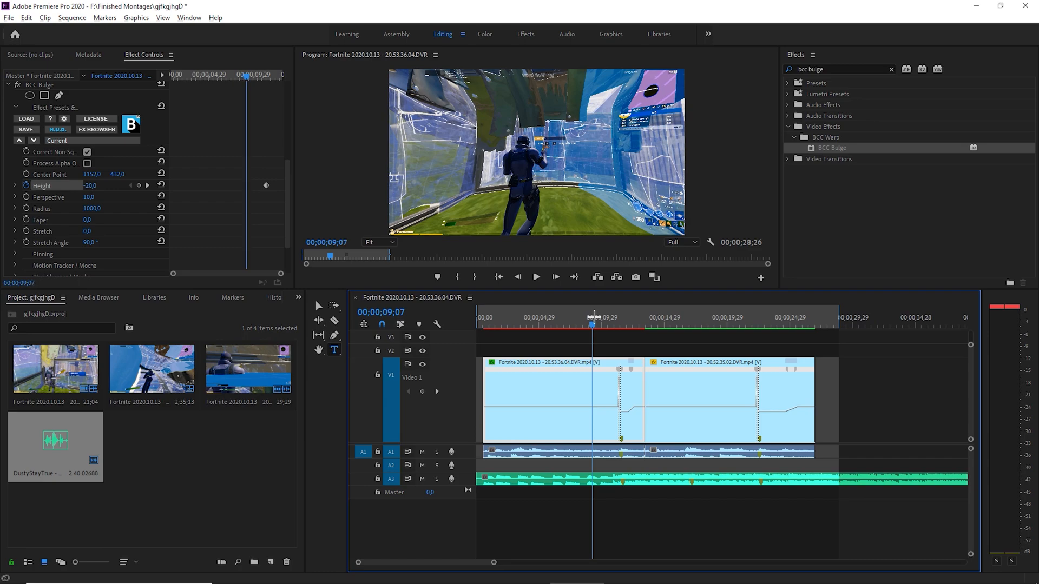
left_click(608, 317)
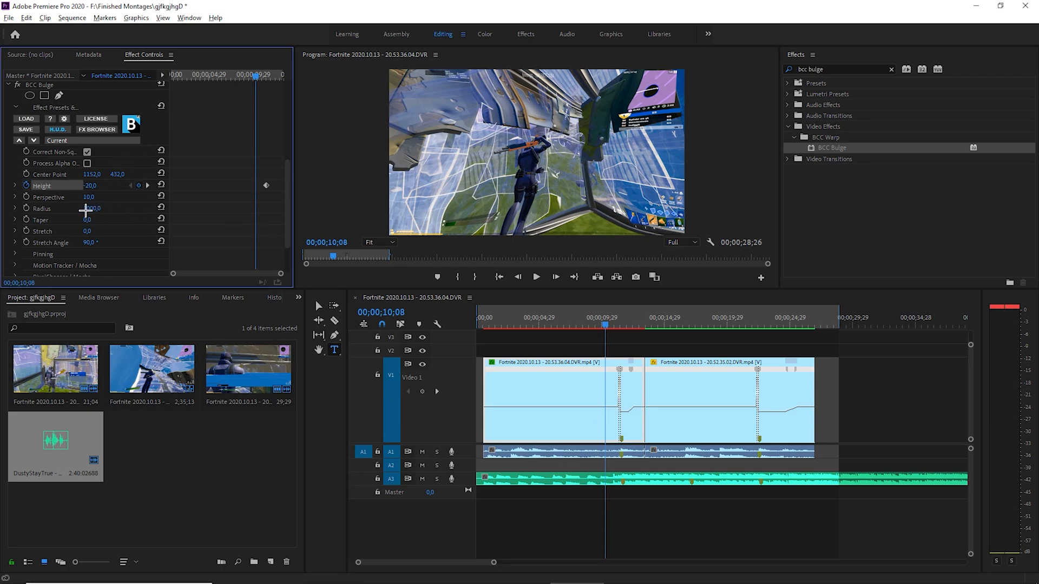
double_click(91, 186)
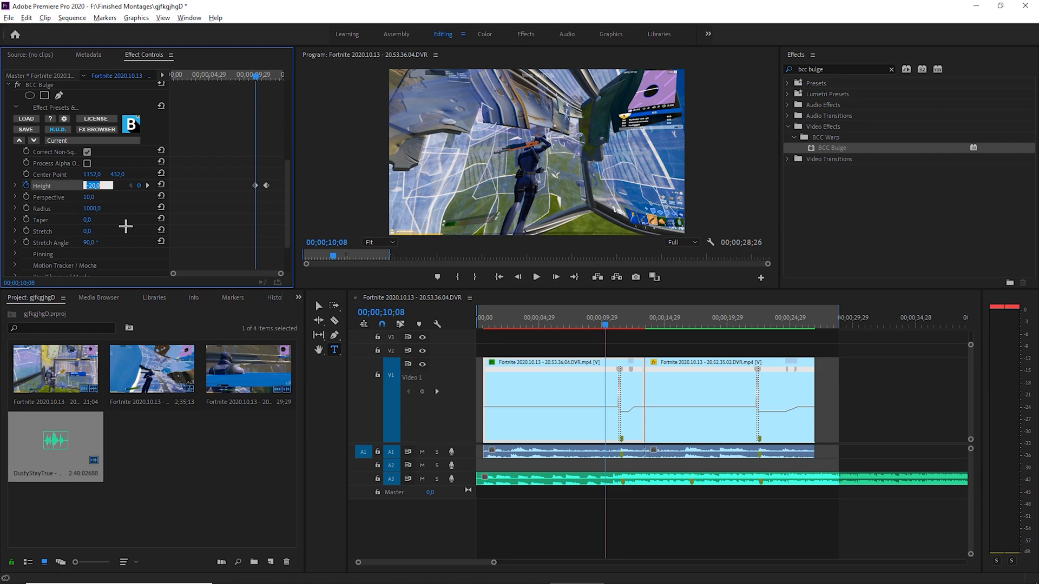
type("0")
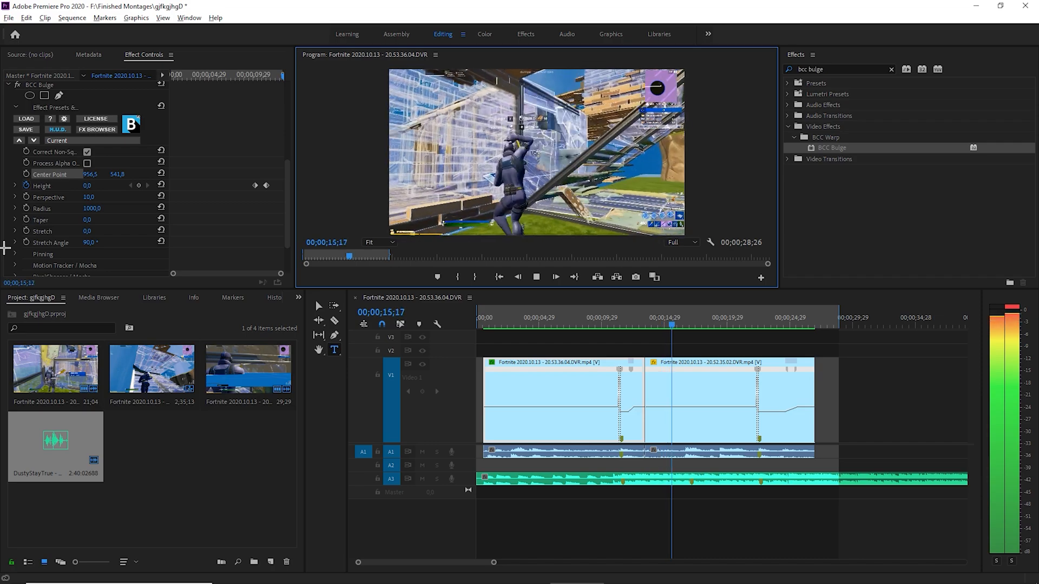
Move the bulge Center Point to about 956.5, 541.8 and preview the effect.
left_click(697, 325)
type("lumetri co")
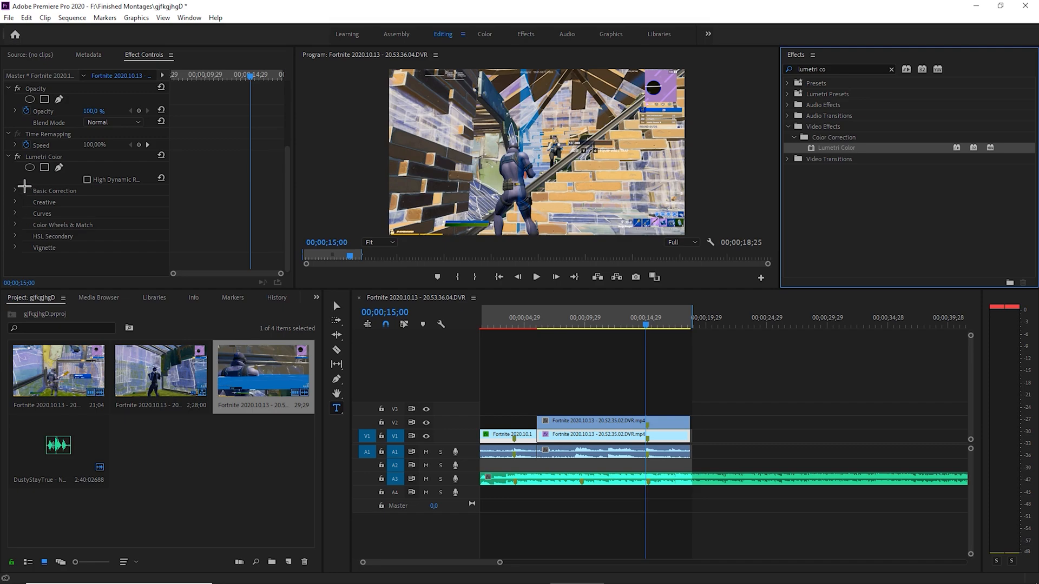
Expand Lumetri Color's Basic Correction and select the V2 copy of the second clip.
left_click(14, 191)
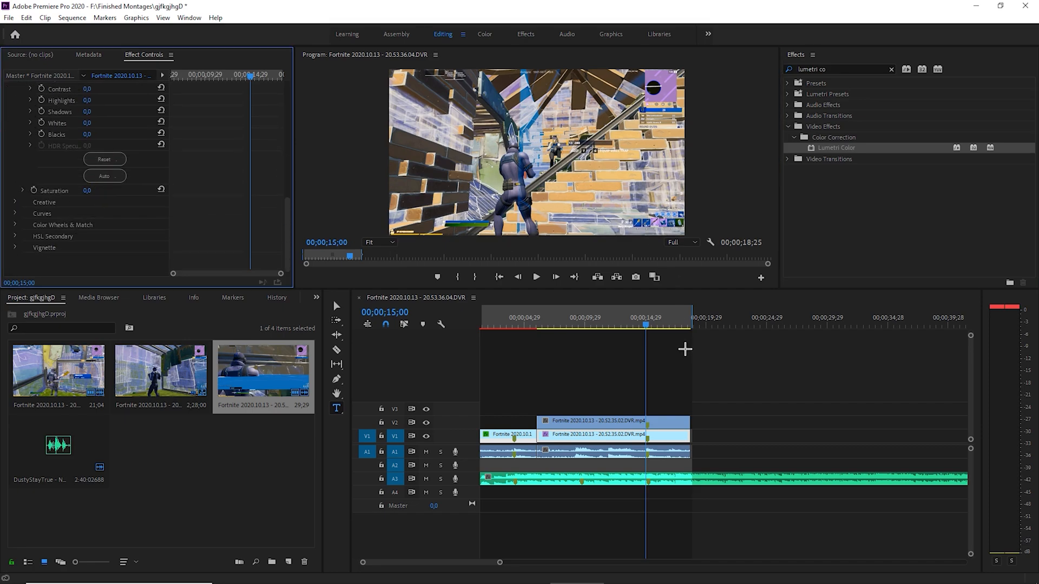
left_click(622, 318)
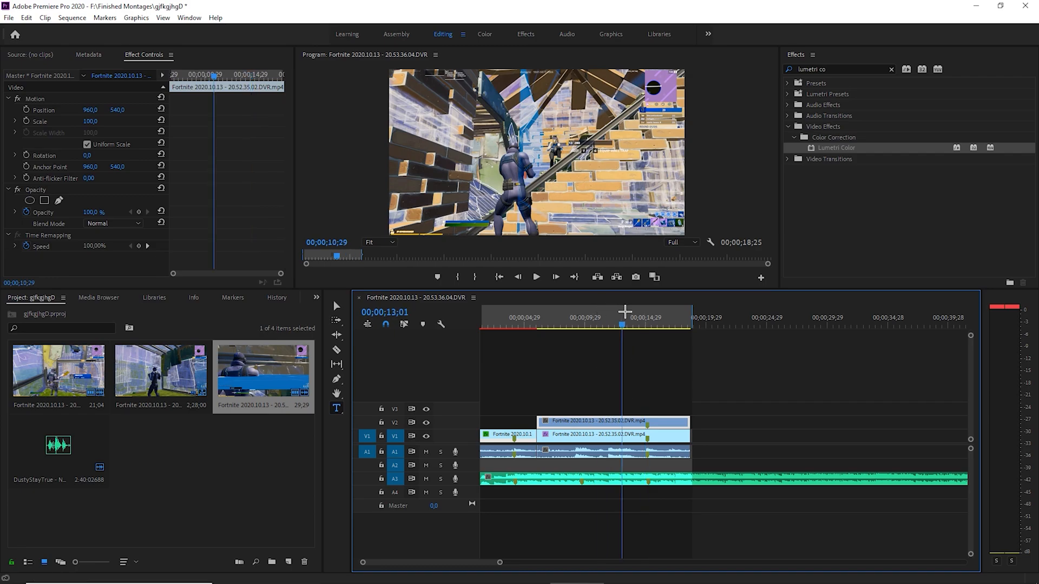
Add an ellipse mask to the upper clip with feather 50 and keyframed expansion 960.
left_click(647, 322)
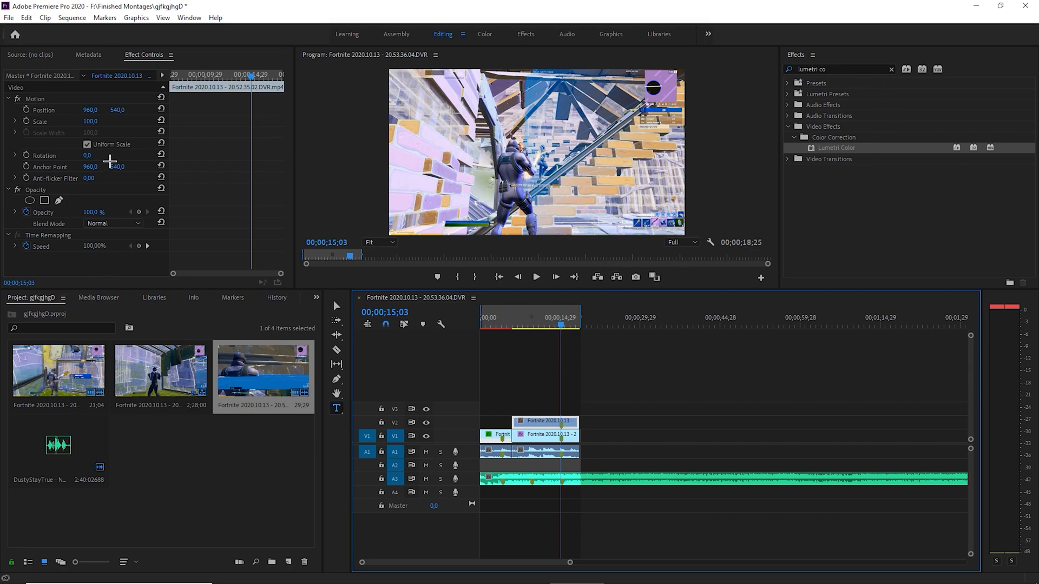
mouse_move(29, 200)
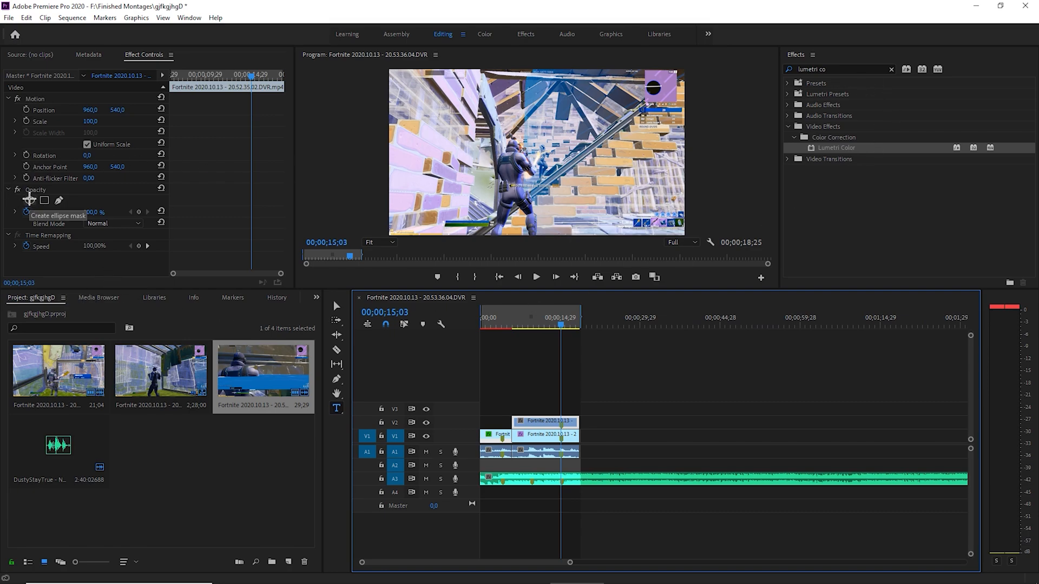
left_click(44, 201)
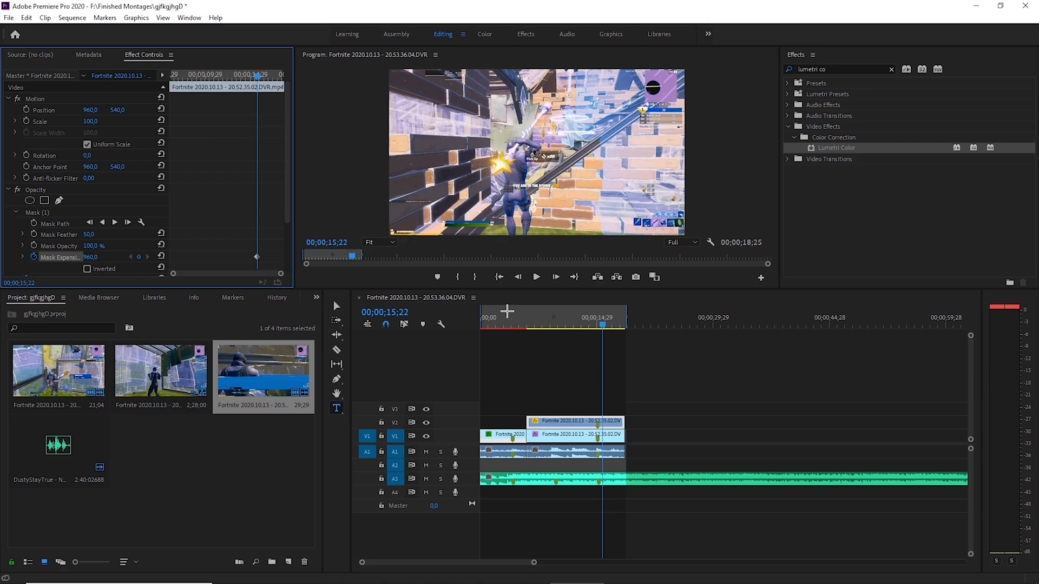
left_click(482, 317)
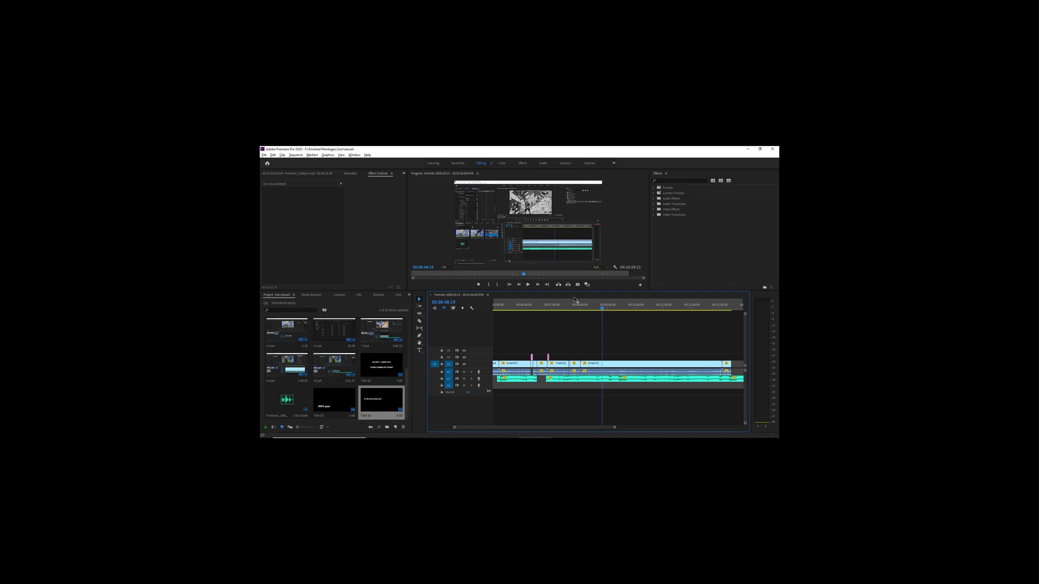
mouse_move(538, 301)
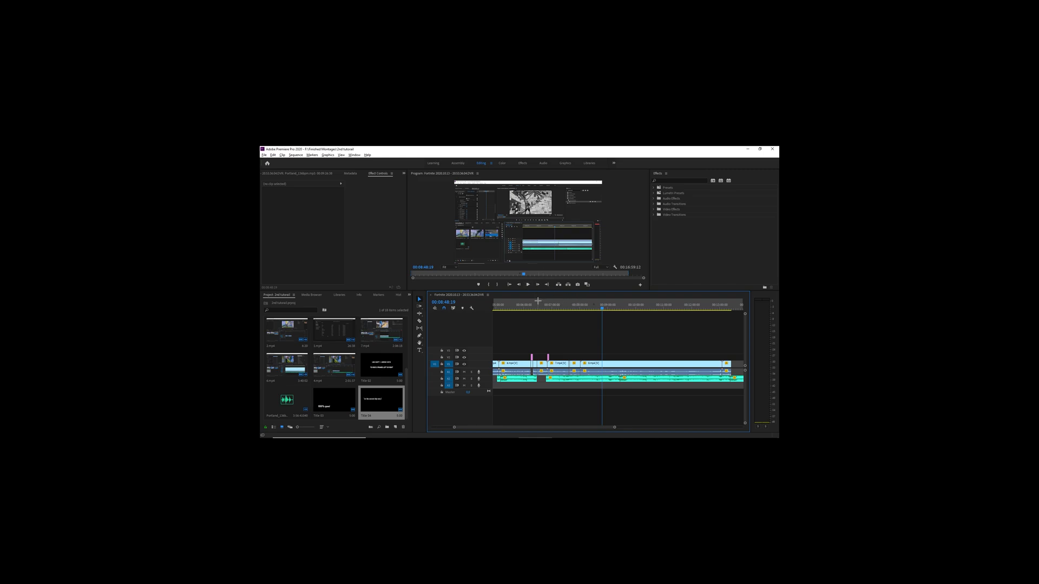